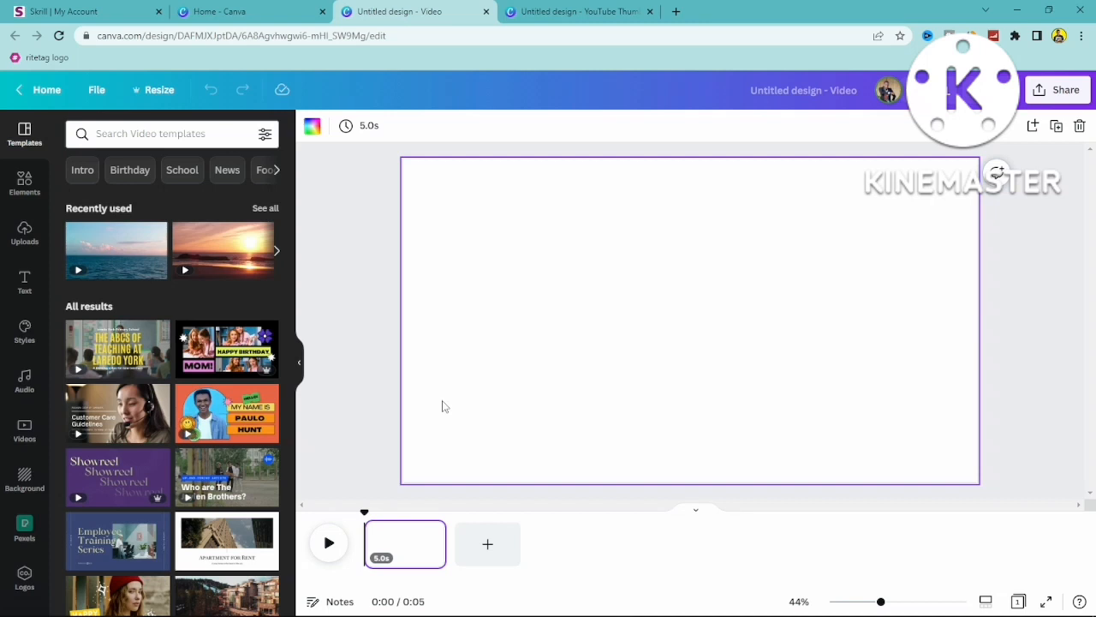
mouse_move(384, 205)
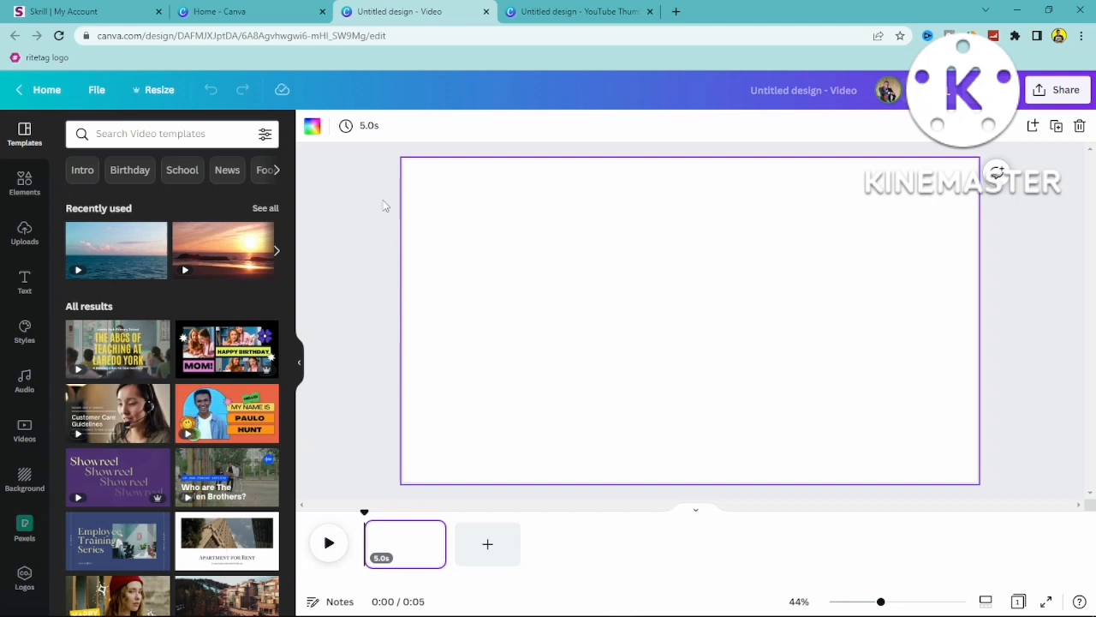
mouse_move(382, 404)
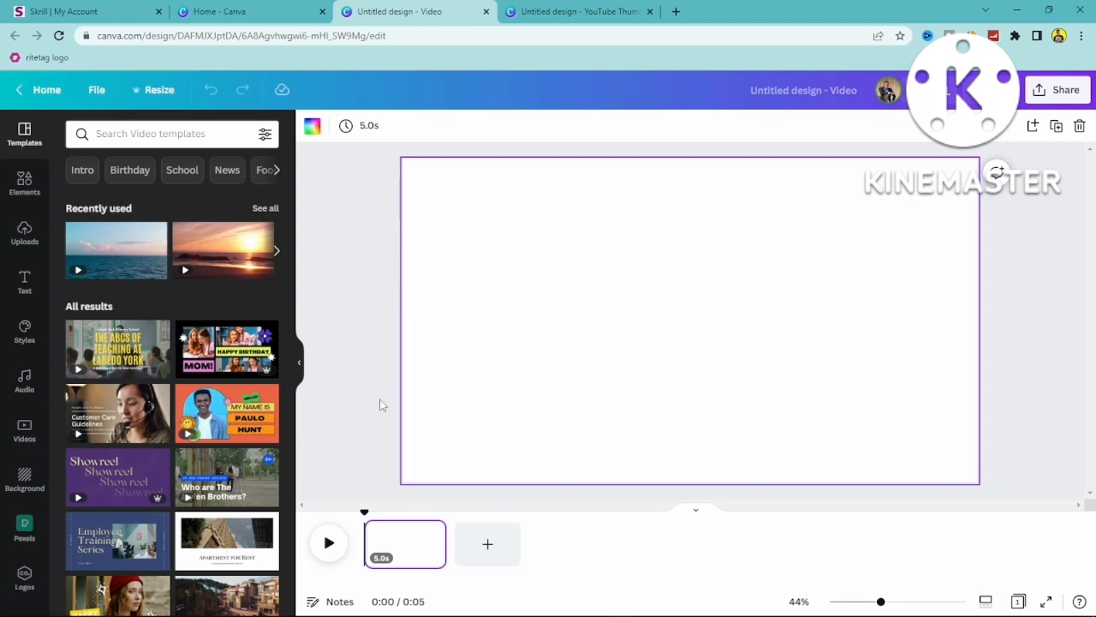
mouse_move(349, 389)
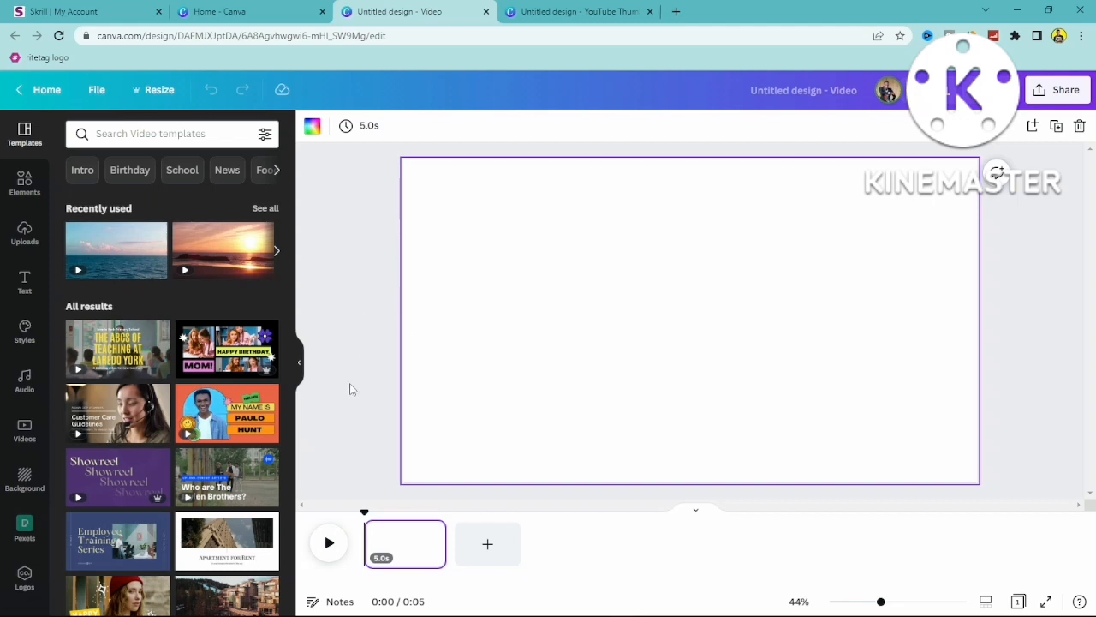
mouse_move(326, 416)
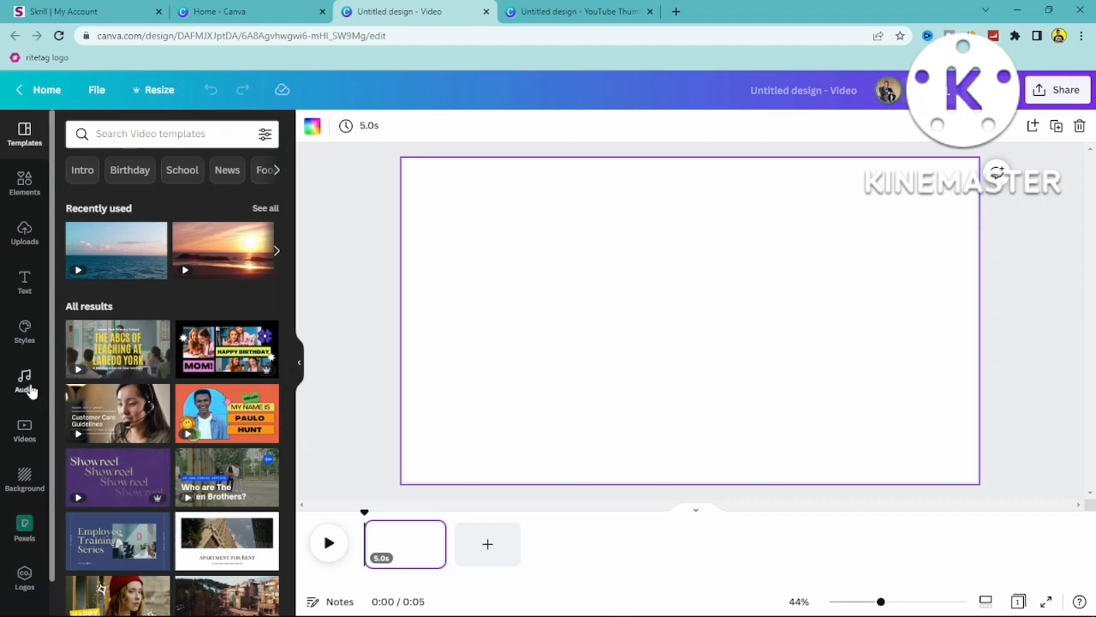
Browse Uploads between the Videos and Audio tabs, then start Record yourself.
click(24, 231)
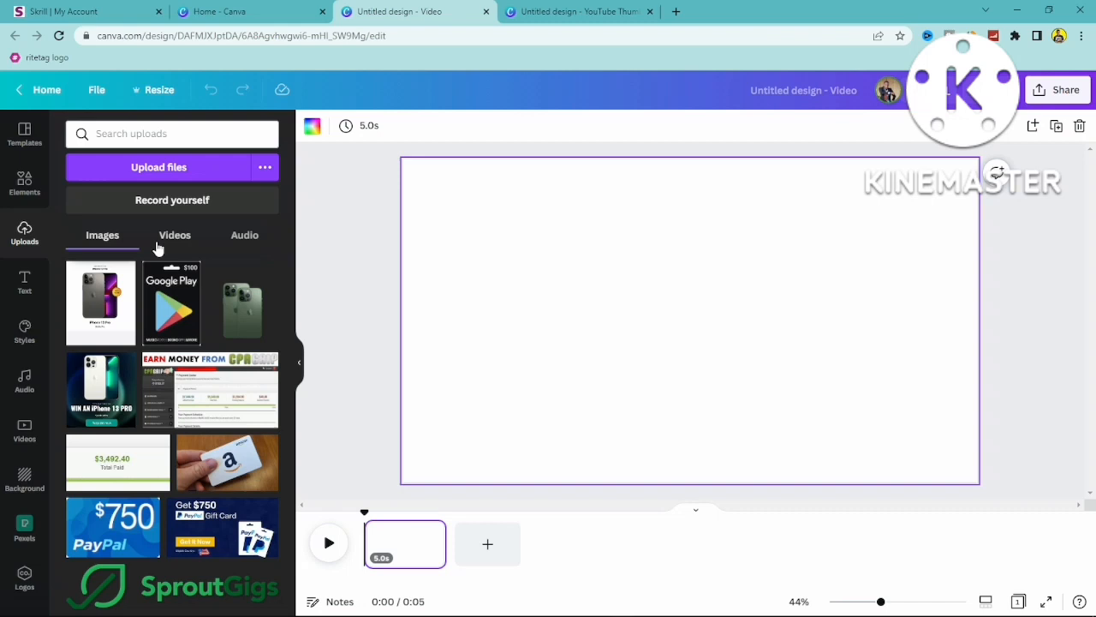
click(175, 234)
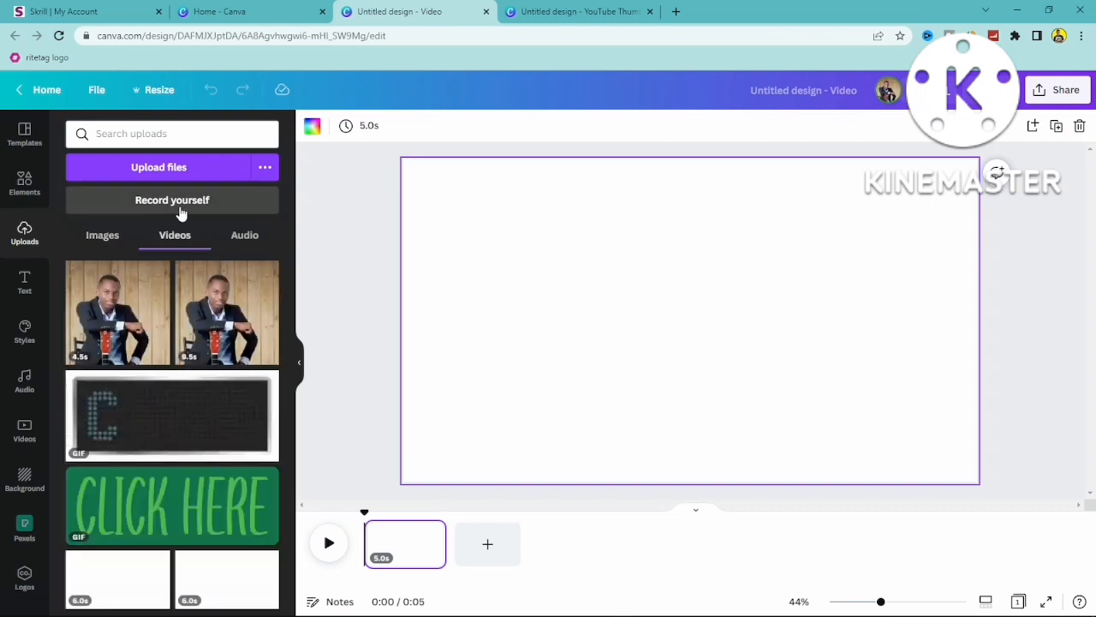
click(243, 235)
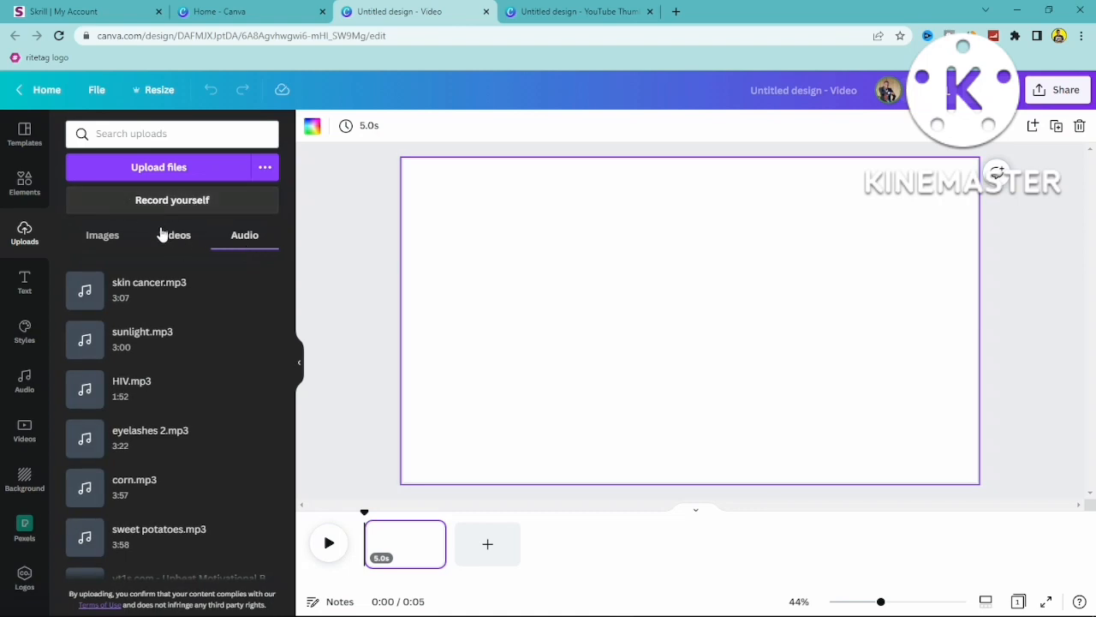
click(175, 235)
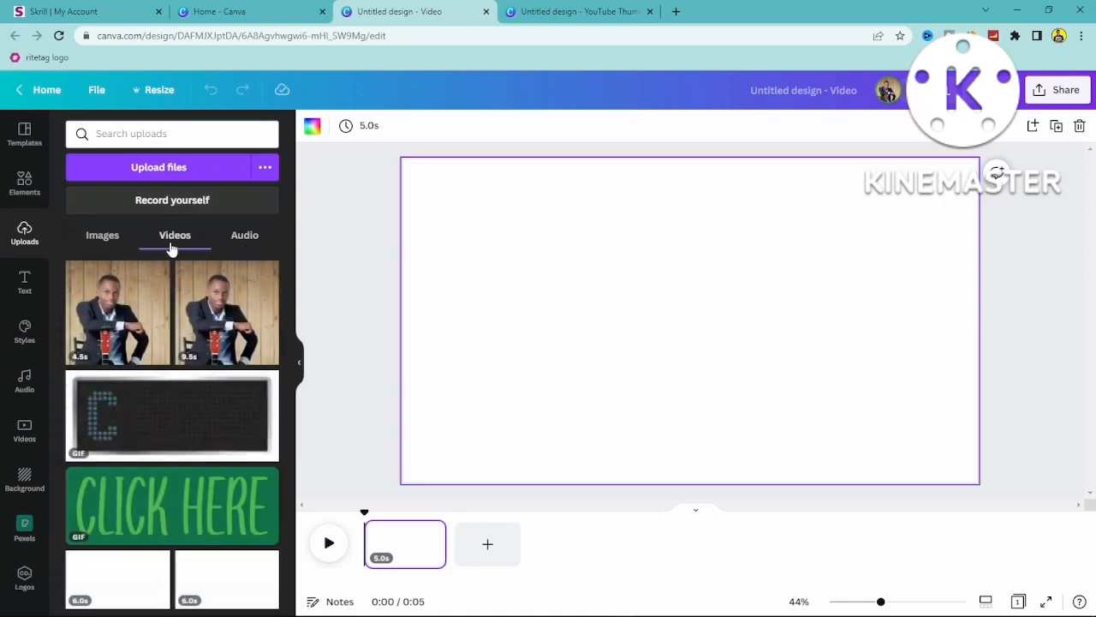
mouse_move(171, 199)
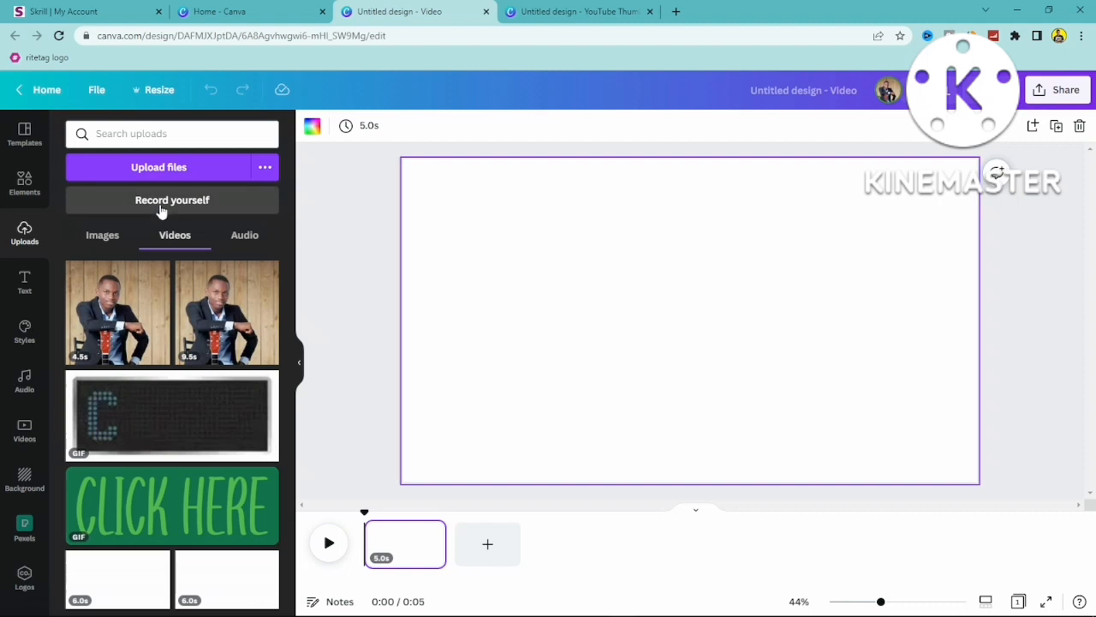
click(171, 199)
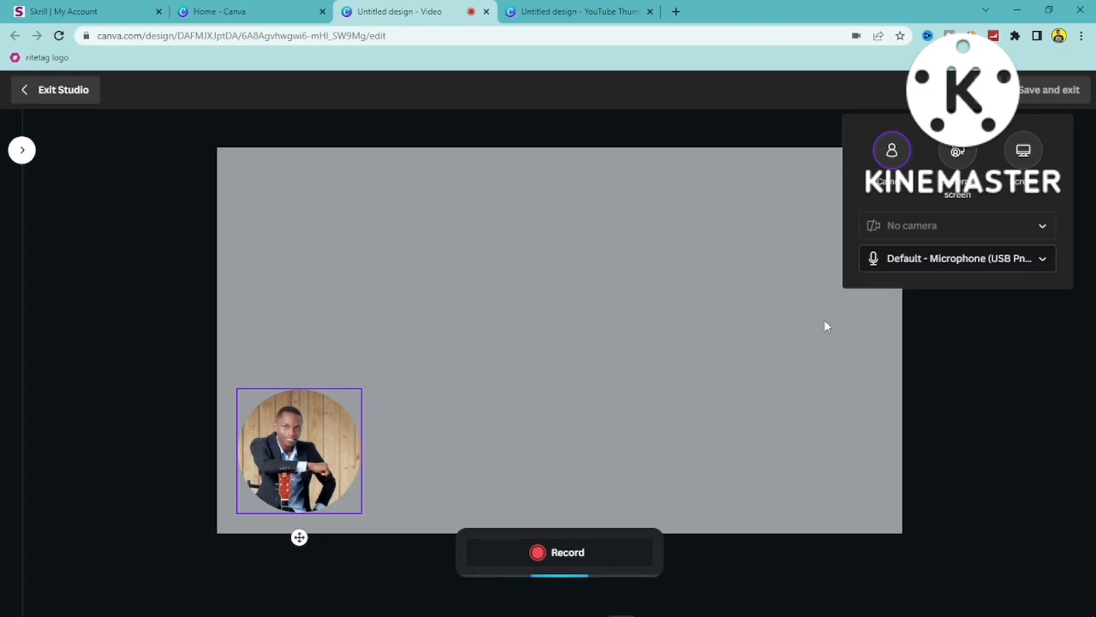
mouse_move(961, 204)
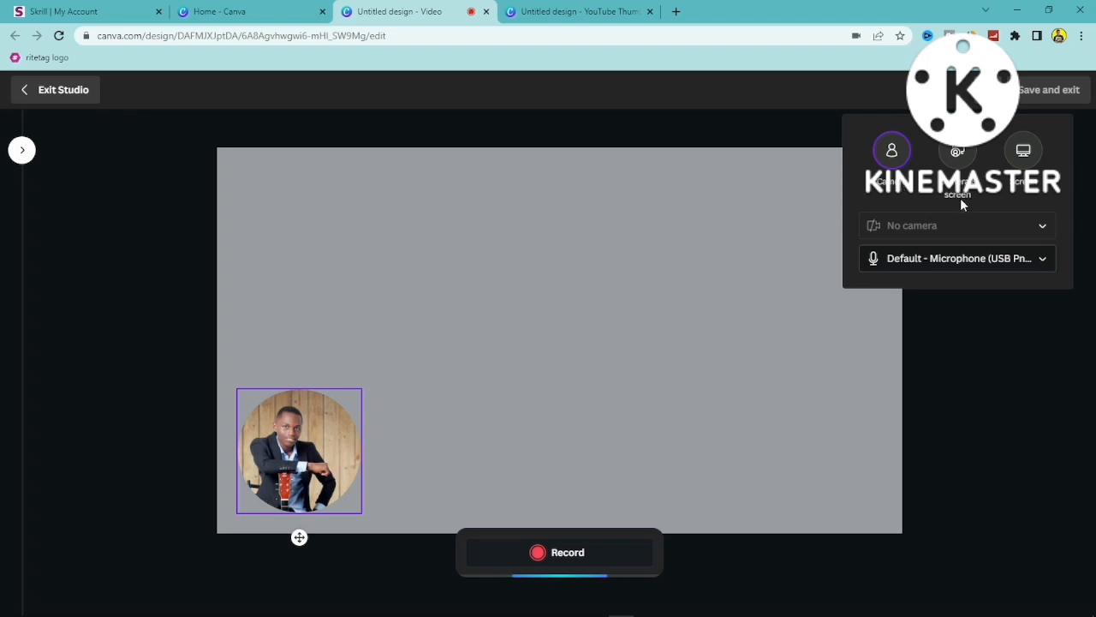
mouse_move(963, 204)
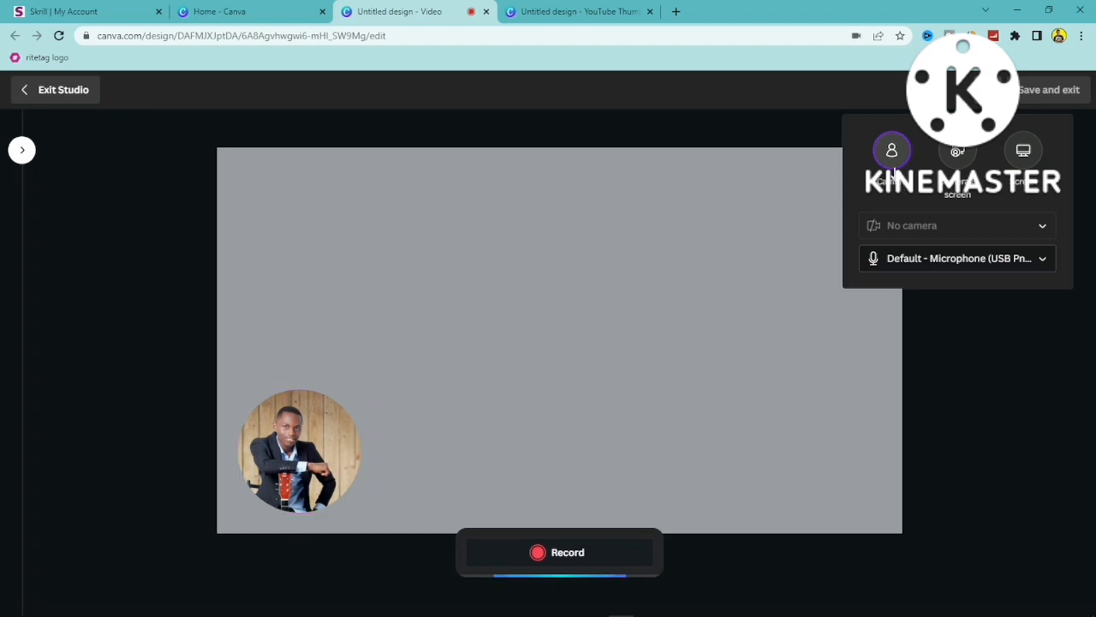
mouse_move(762, 298)
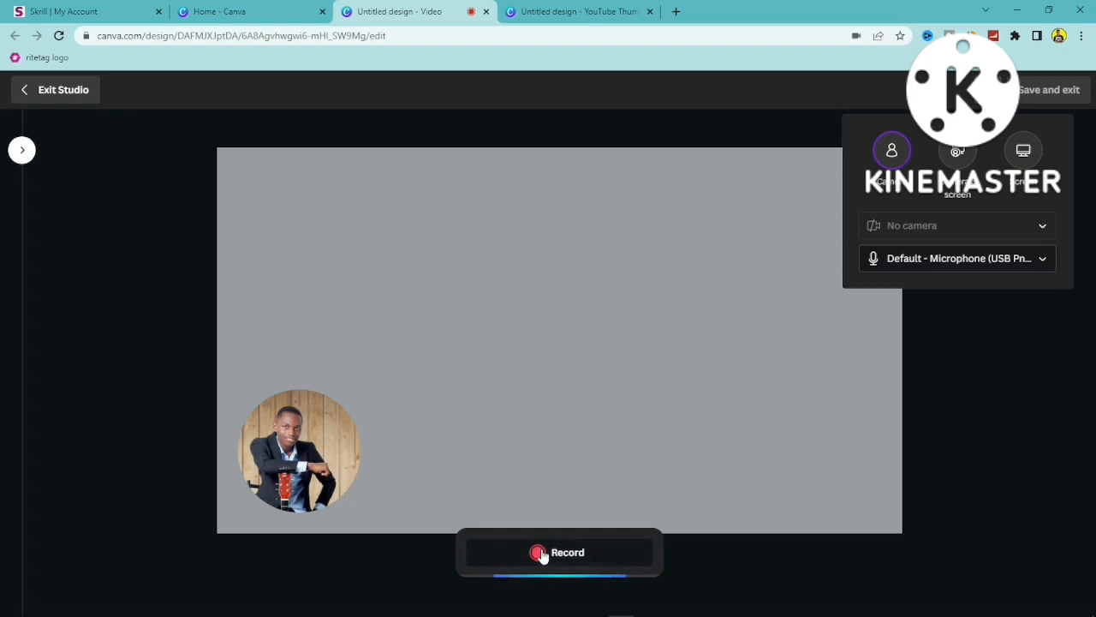
Begin capturing the camera recording in the studio.
click(559, 551)
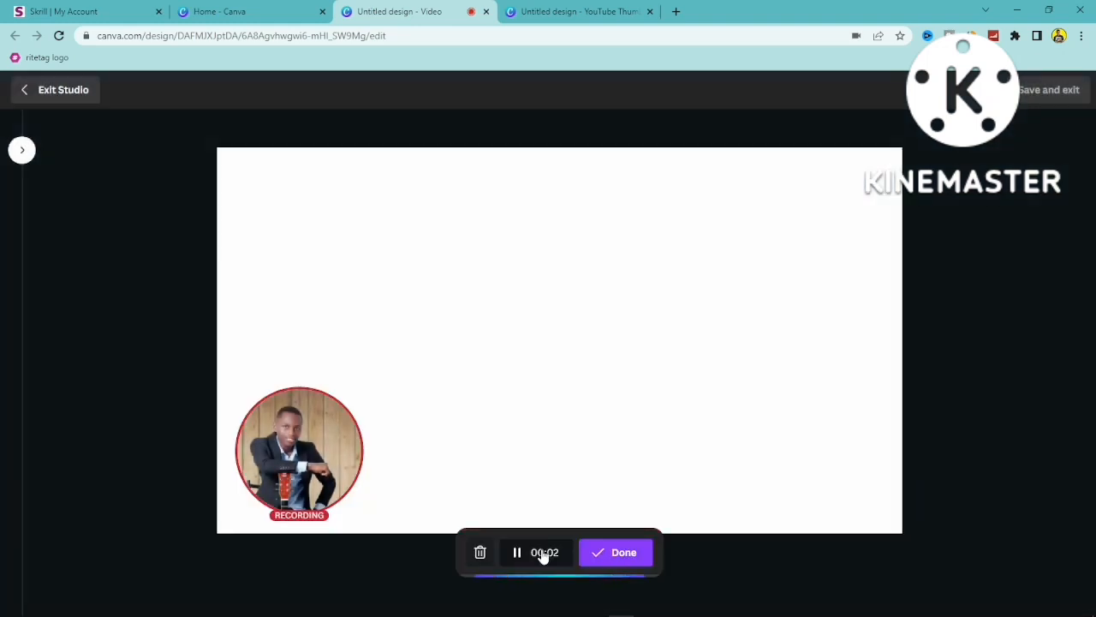
Finish the camera recording with Done, leaving the clip in the presenter bubble.
click(623, 551)
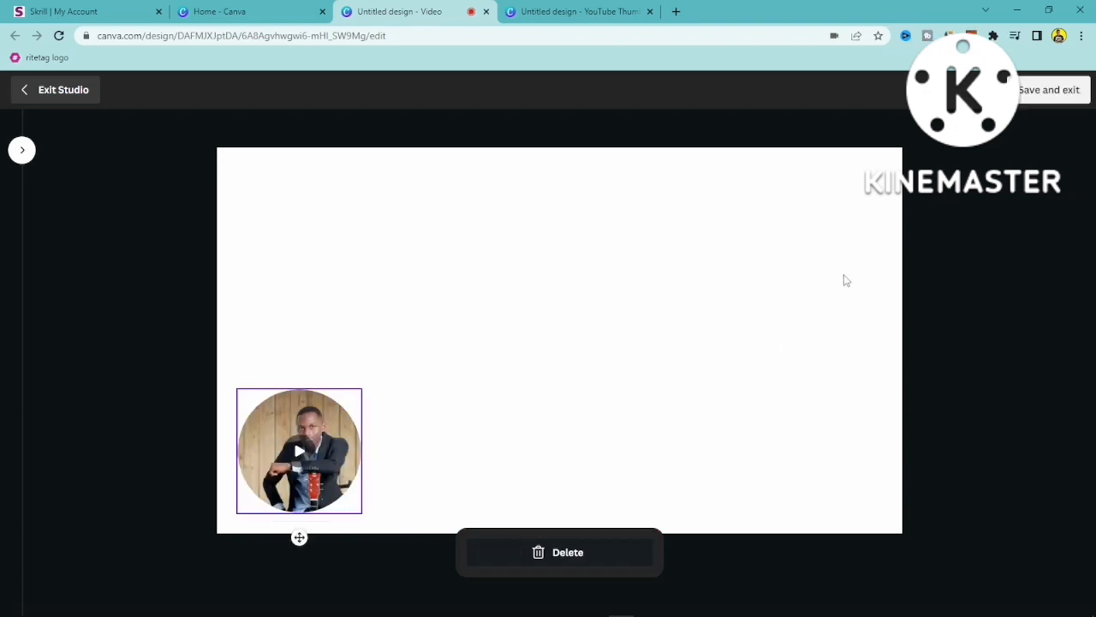
mouse_move(1038, 95)
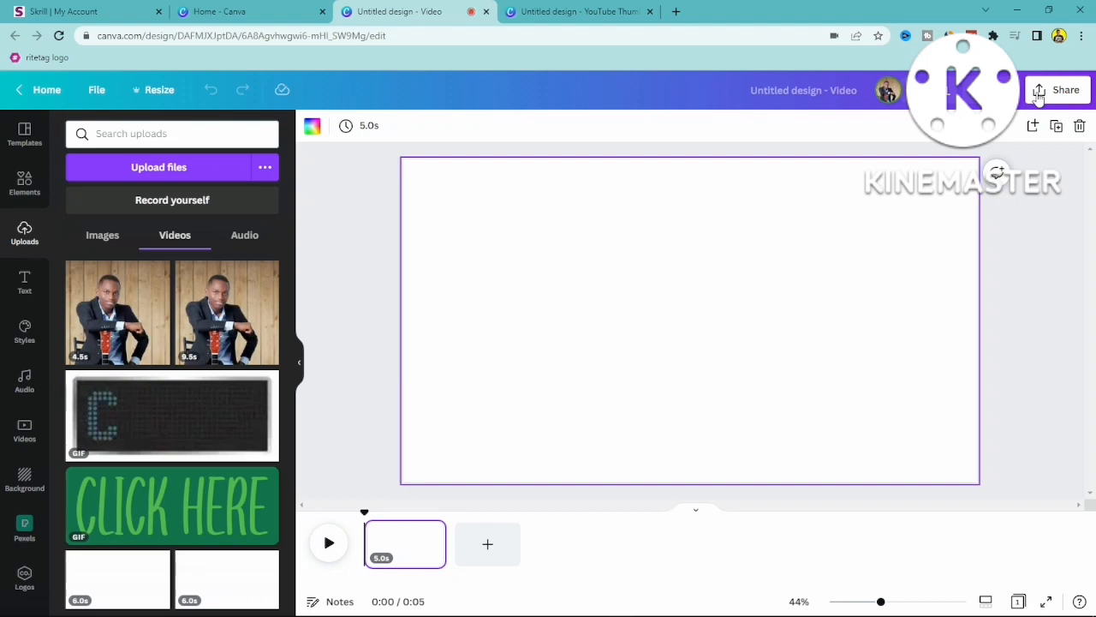
mouse_move(120, 317)
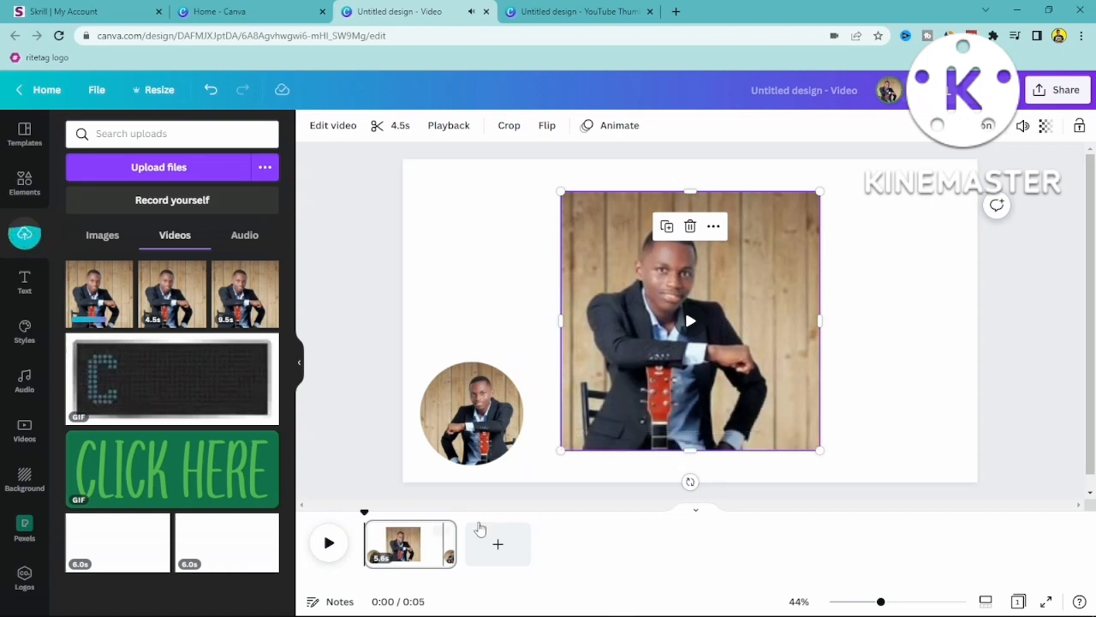
mouse_move(549, 458)
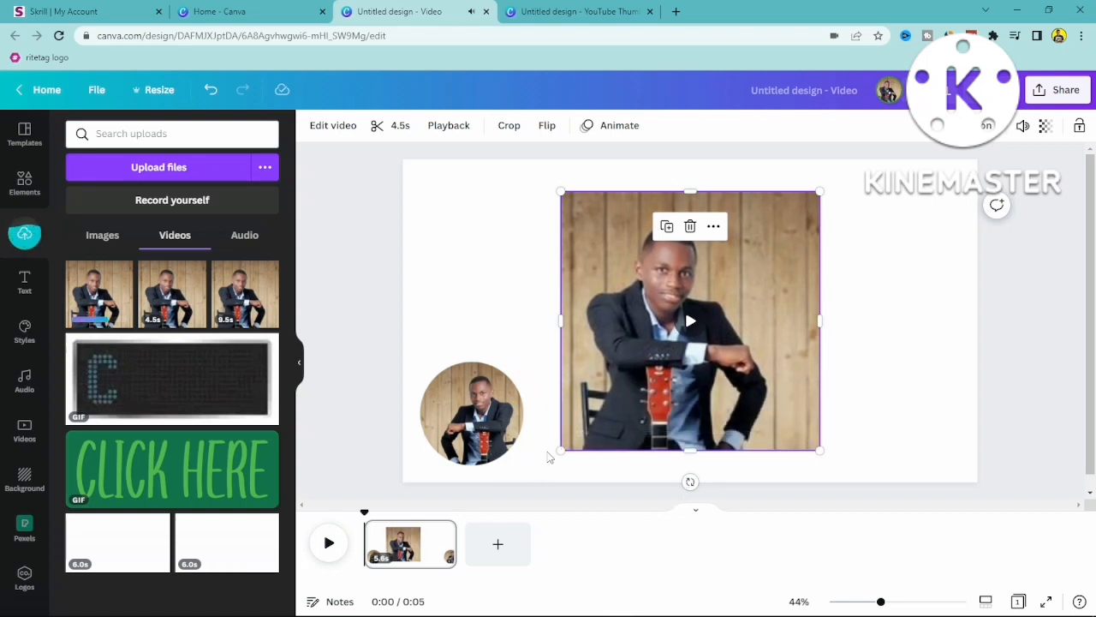